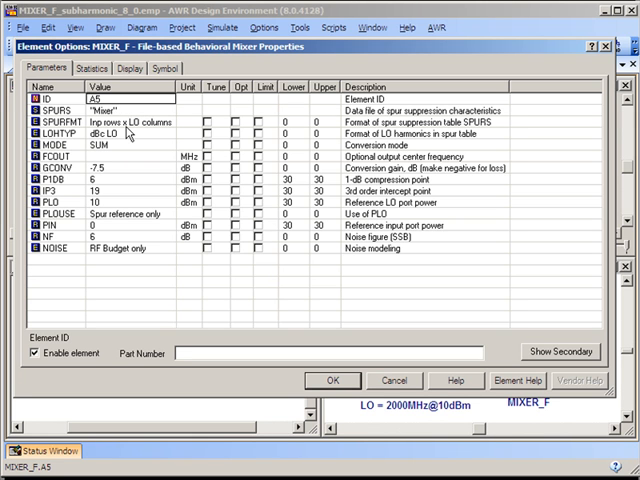
mouse_move(120, 176)
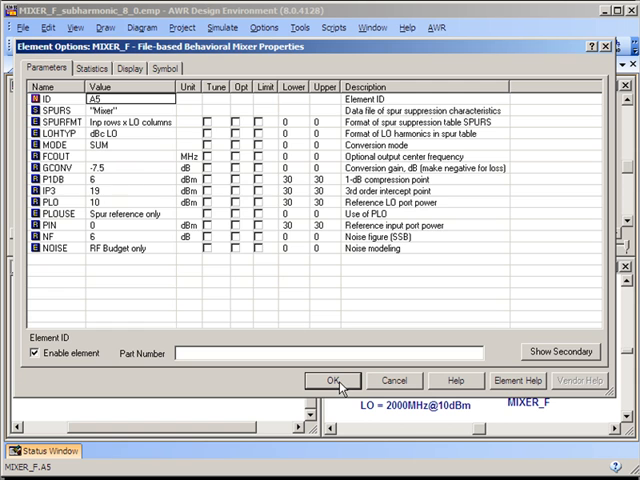
Step: Accept the MIXER_F behavioral mixer's parameters, returning to the output spectrum, spur table and schematic
click(336, 380)
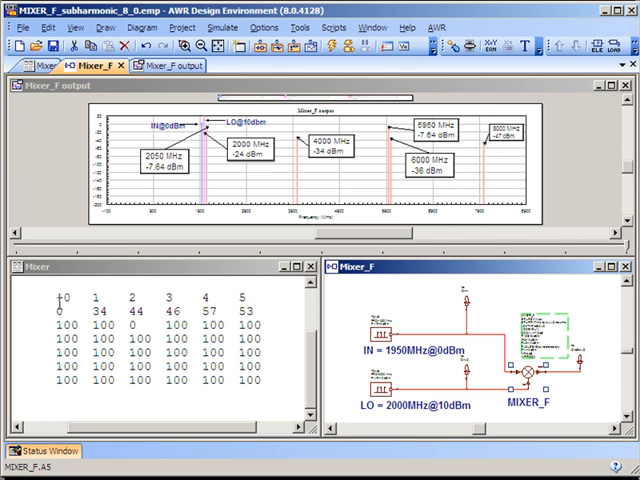
mouse_move(62, 300)
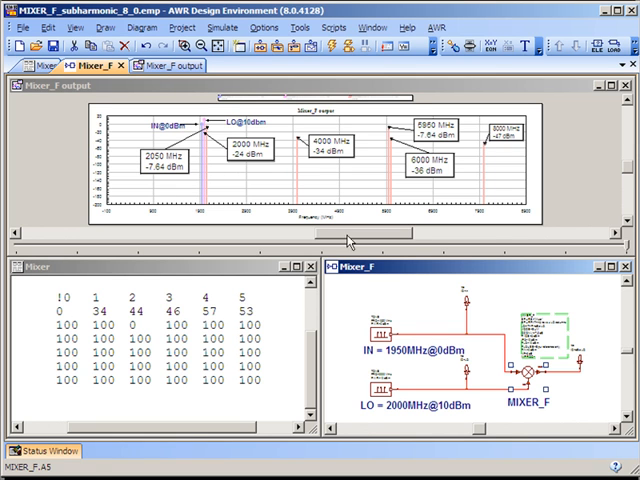
click(348, 56)
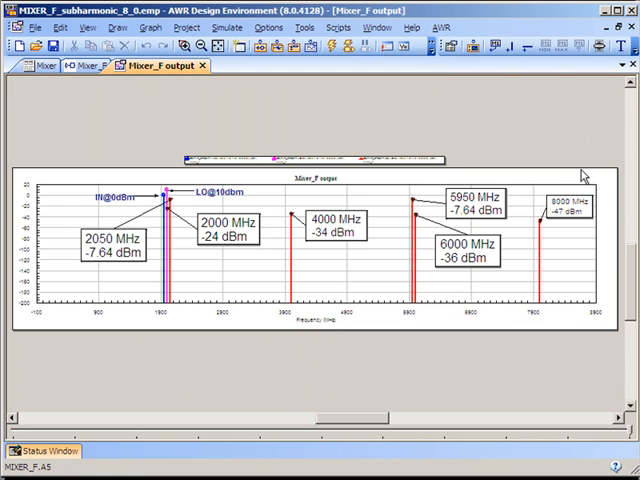
mouse_move(390, 248)
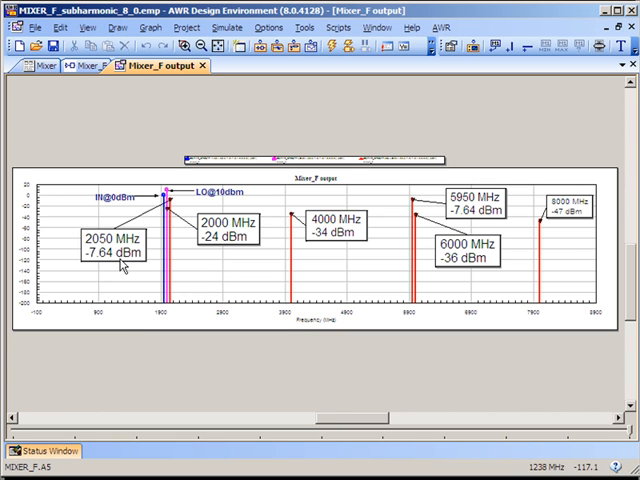
mouse_move(352, 230)
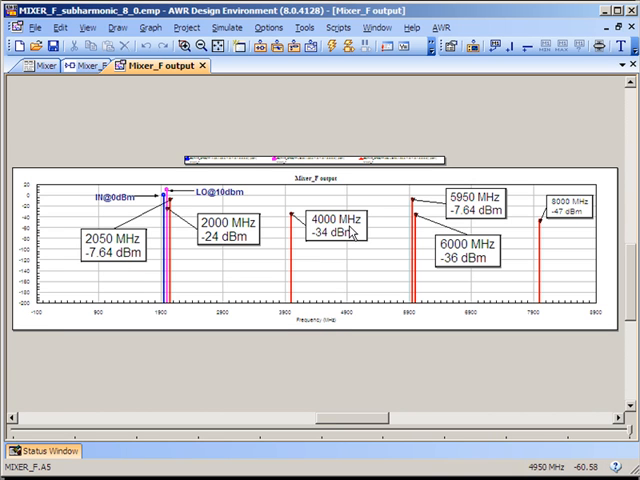
mouse_move(350, 232)
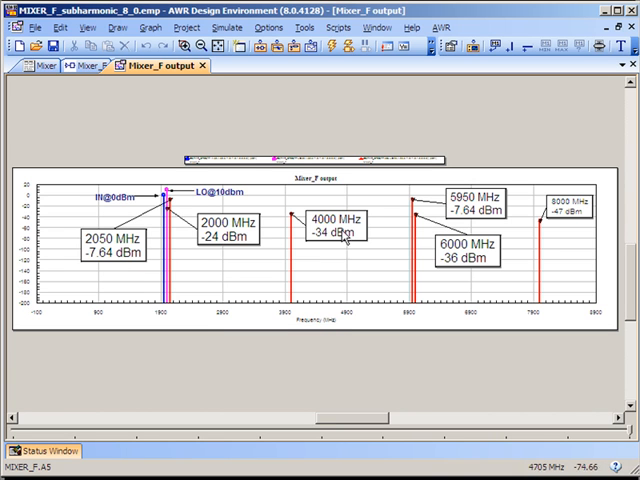
mouse_move(338, 244)
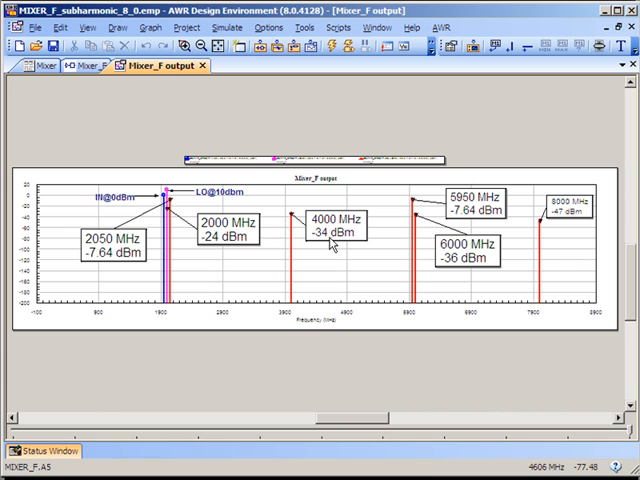